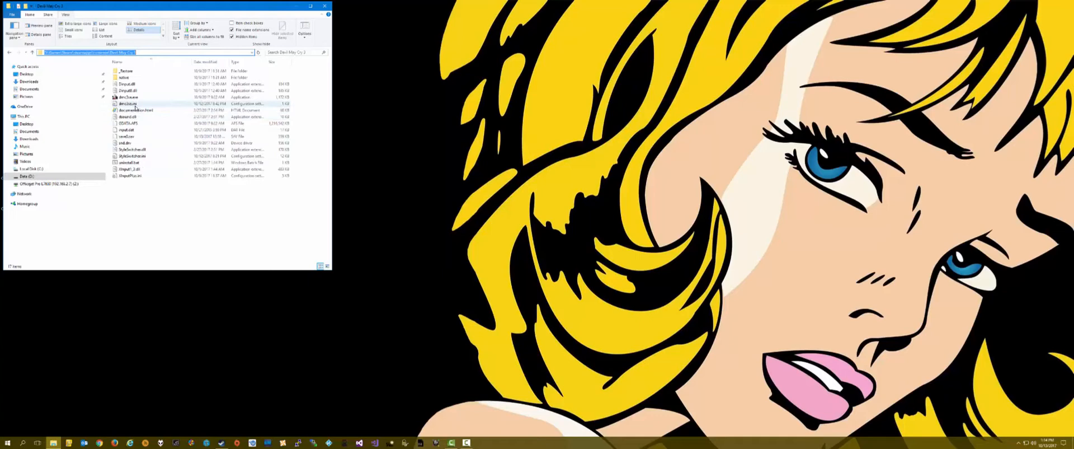
Edit dmc3se.ini so the [Controller] triggers read L2=10 and R2=11, then close it.
{"action": "double_click", "coordinate": [128, 103]}
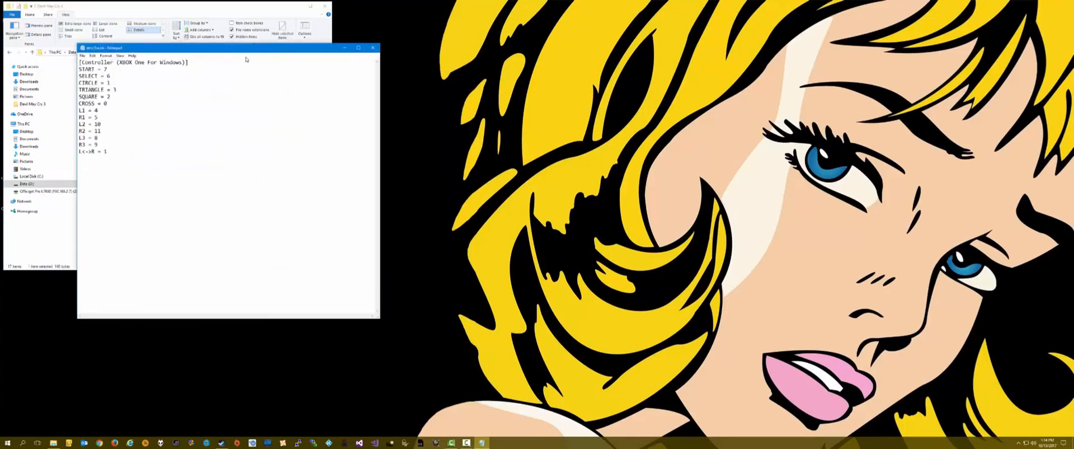
{"action": "left_click_drag", "start_coordinate": [243, 47], "coordinate": [219, 41]}
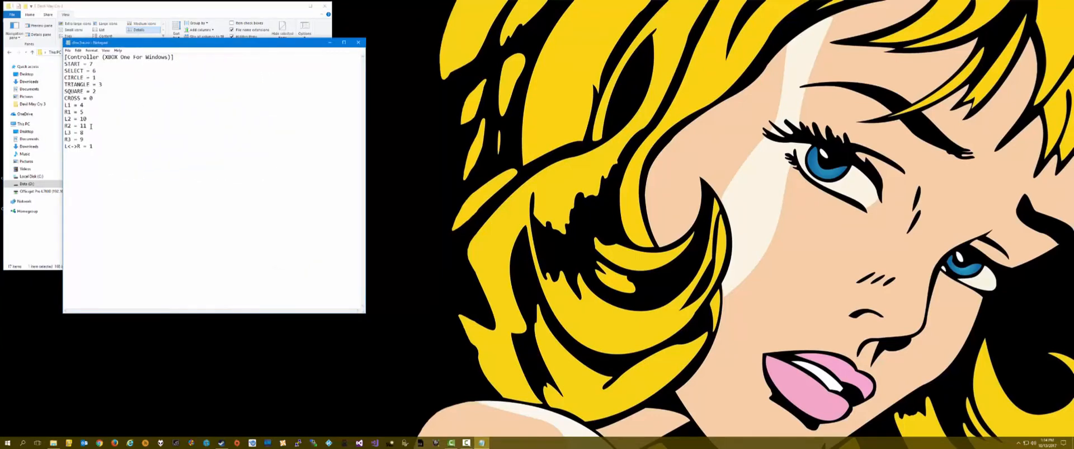
{"action": "left_click_drag", "start_coordinate": [65, 120], "coordinate": [93, 130]}
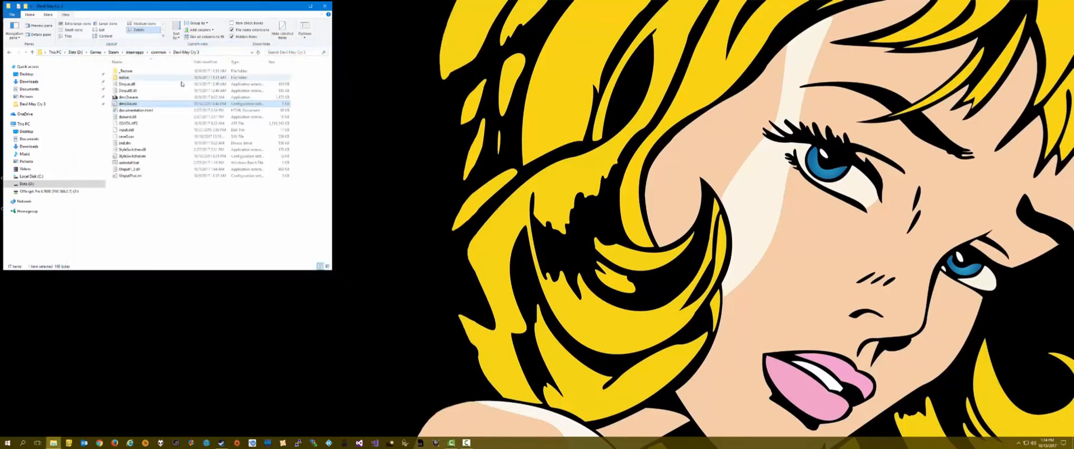
In the display .ini, set Mode=1 and the Resolution line to 2440x1440@59.
{"action": "double_click", "coordinate": [132, 149]}
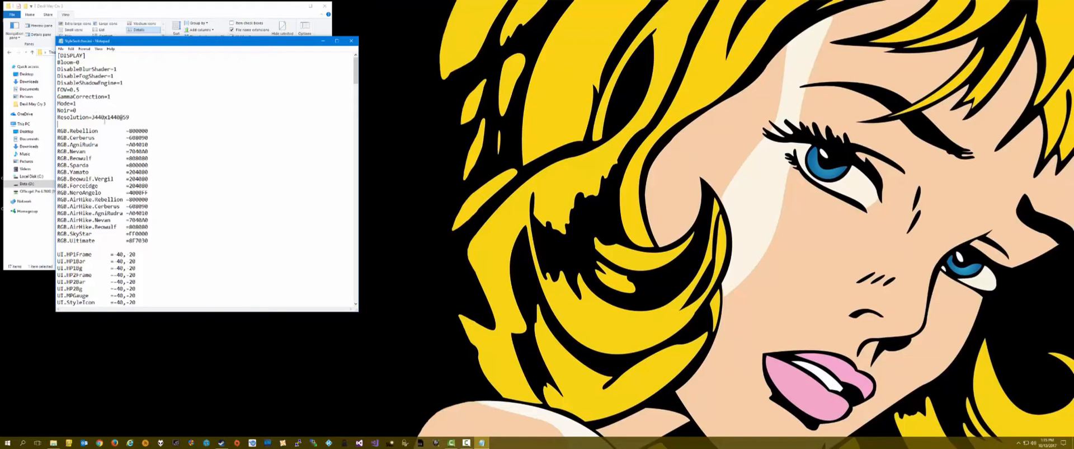
{"action": "triple_click", "coordinate": [93, 116]}
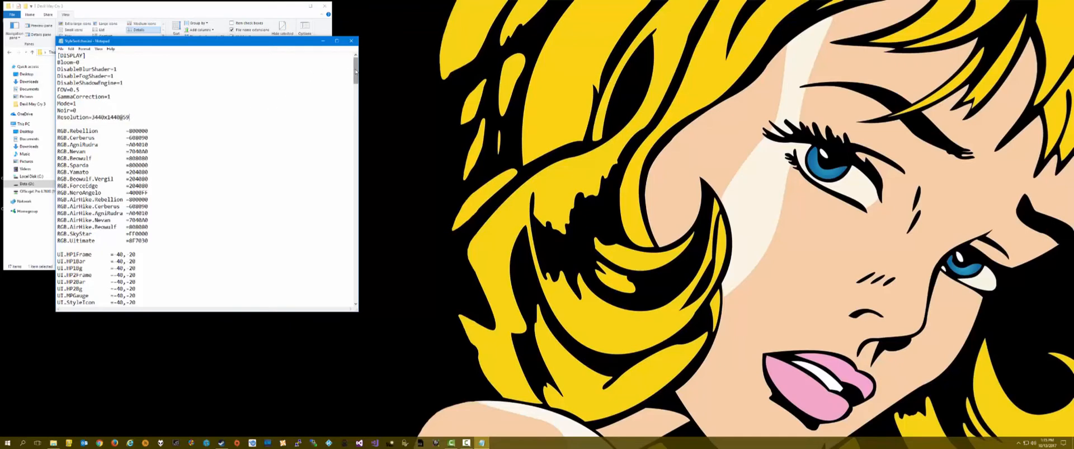
Change the sound section's ForceMode0 value to 1.
{"action": "scroll", "scroll_direction": "down", "scroll_amount": 3}
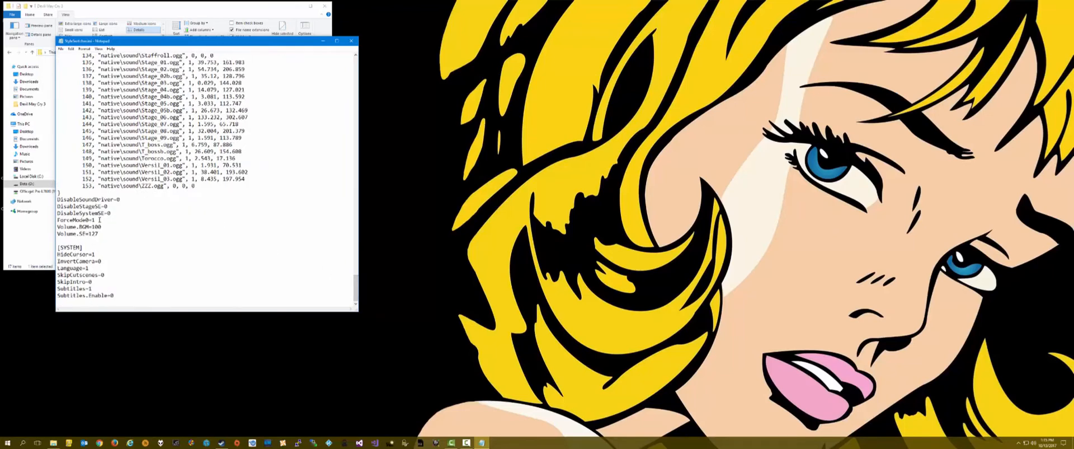
{"action": "double_click", "coordinate": [74, 219]}
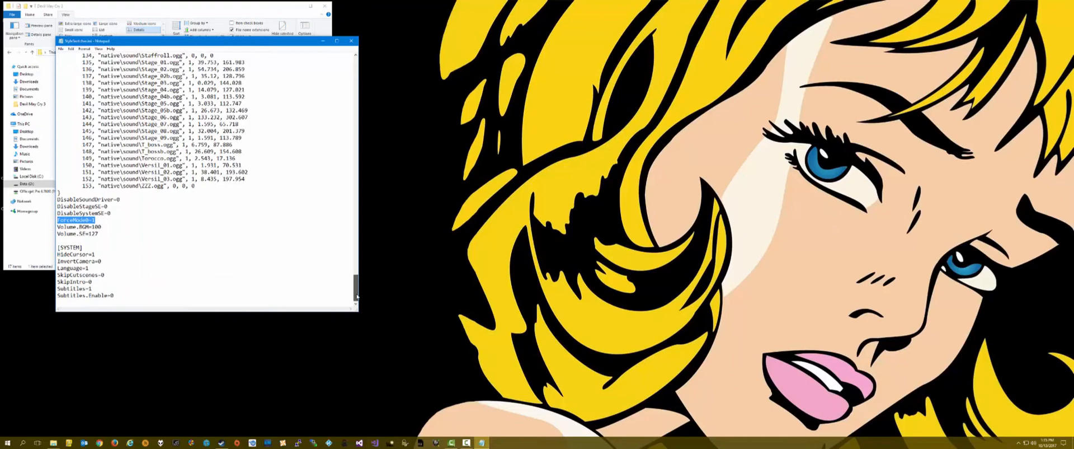
{"action": "scroll", "scroll_direction": "up", "scroll_amount": 3}
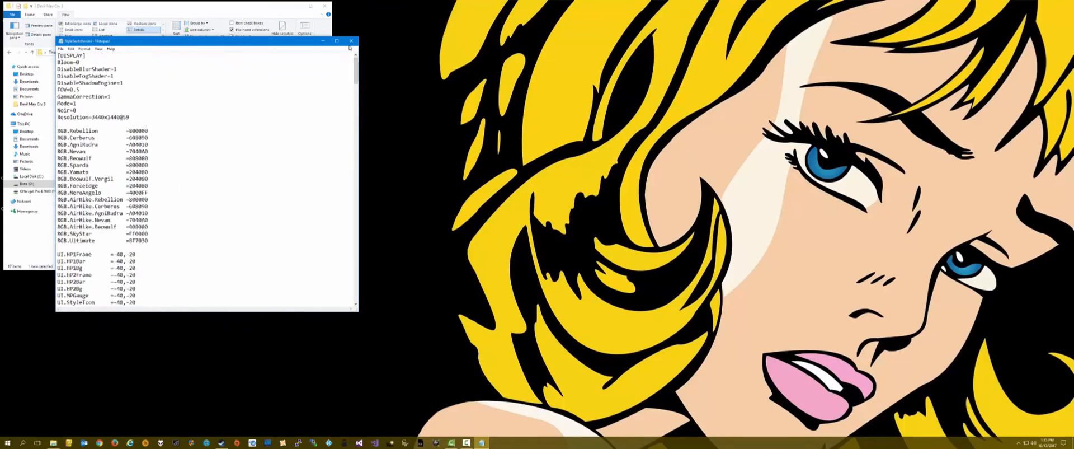
Close Notepad, saving changes, returning to the Devil May Cry 3 folder.
{"action": "left_click", "coordinate": [351, 41]}
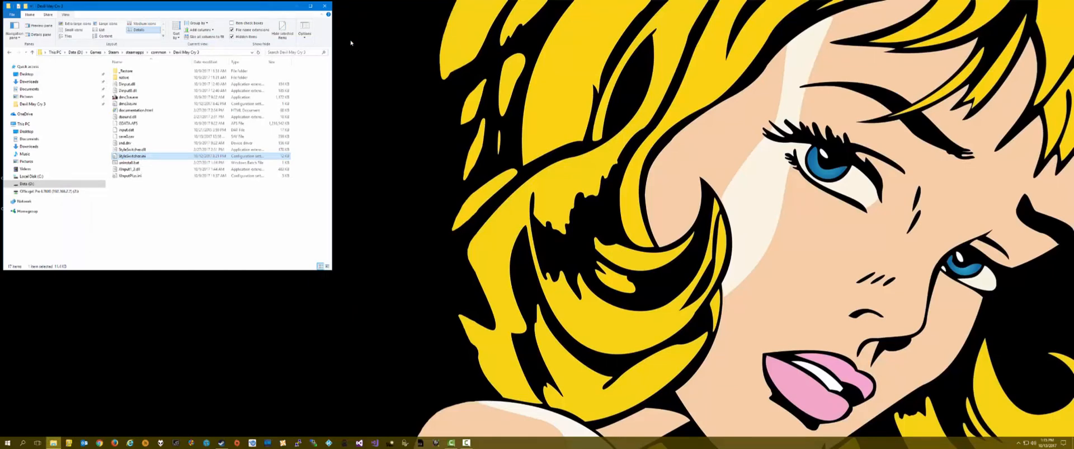
{"action": "mouse_move", "coordinate": [357, 51]}
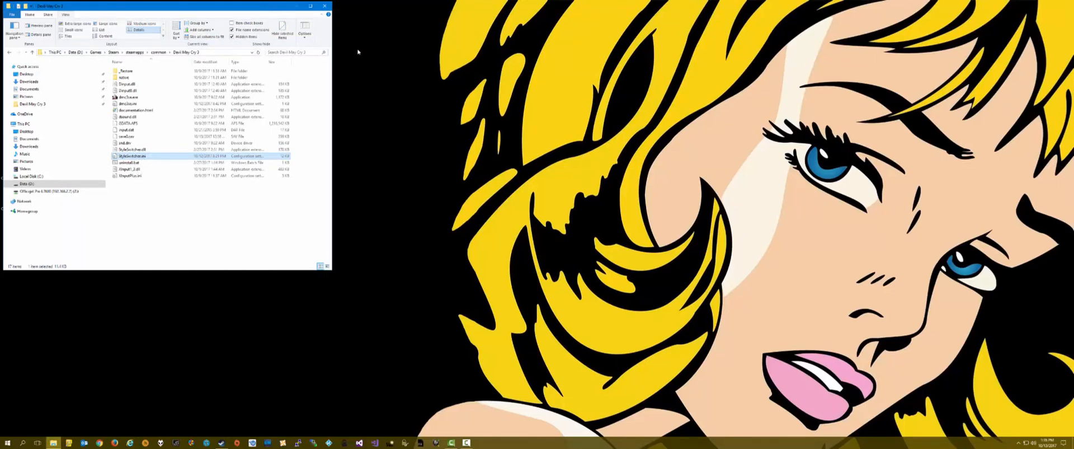